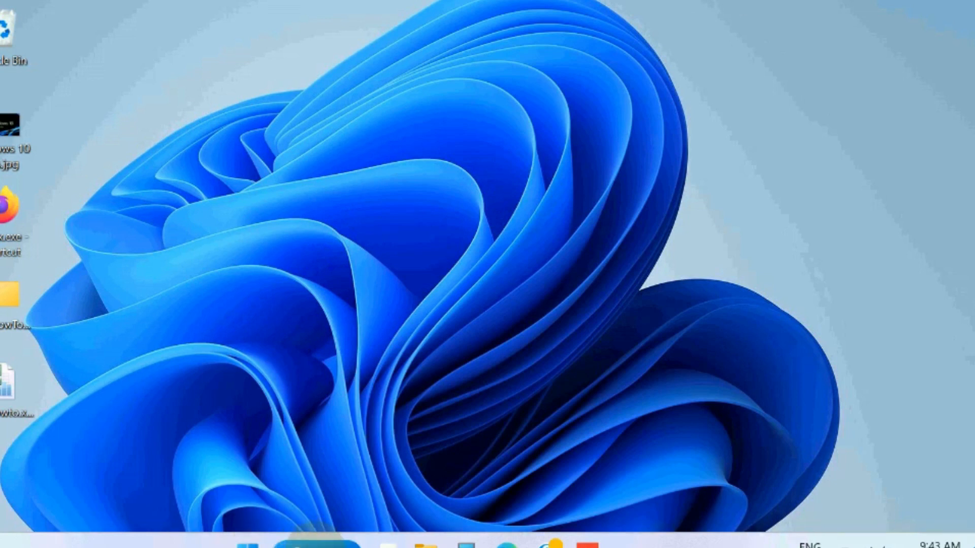
Search for 'cmd' and run Command Prompt as administrator, raising the UAC prompt.
left_click(311, 532)
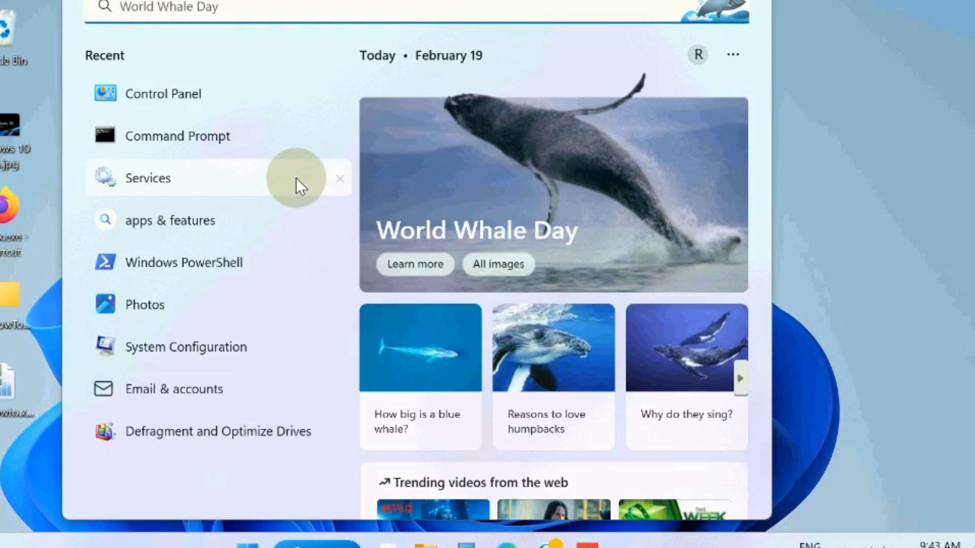
type("cmd")
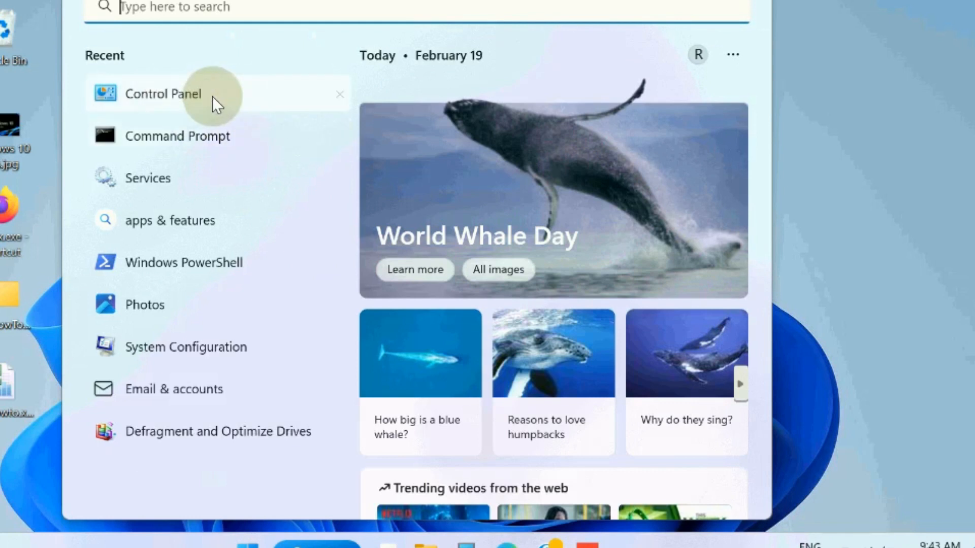
type("cmd")
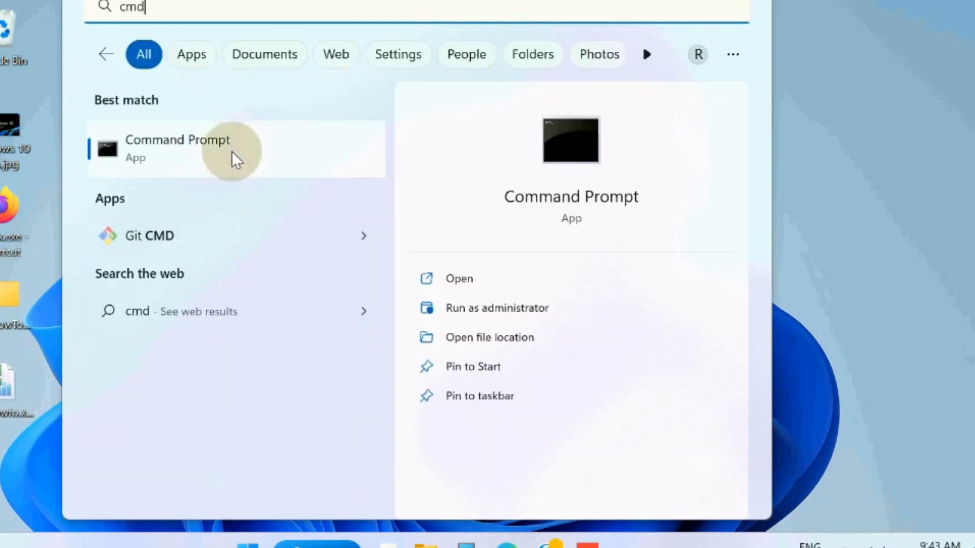
mouse_move(489, 316)
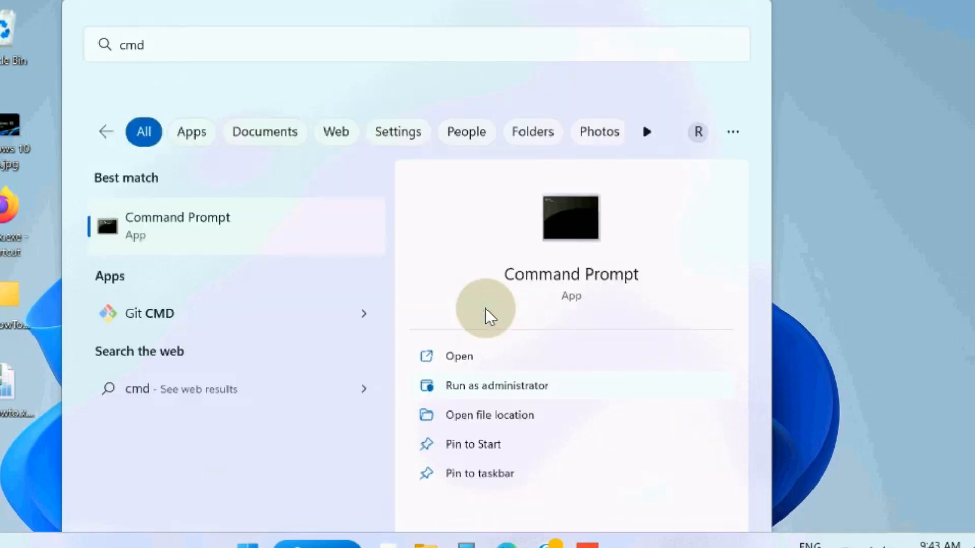
left_click(496, 386)
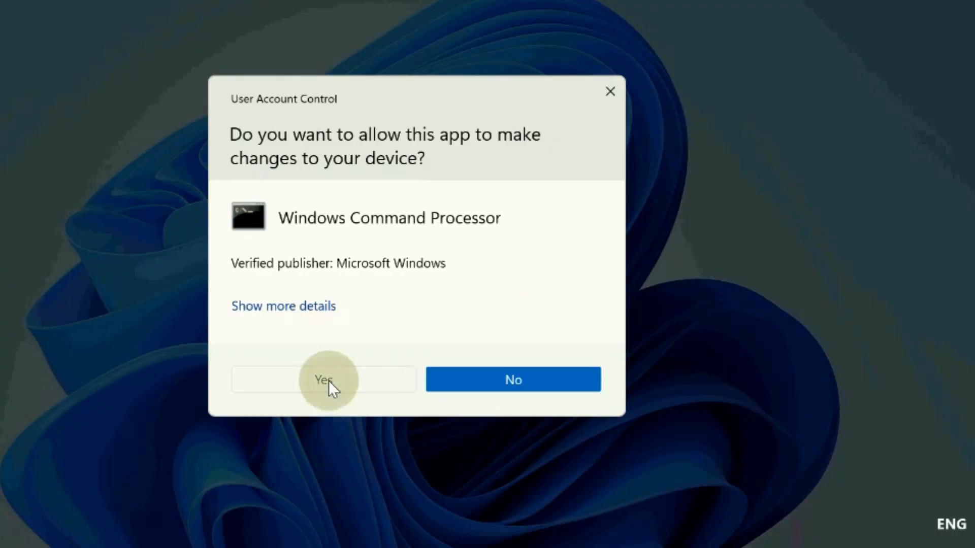
Approve UAC, run chkdsk C: /f /r /x, and answer N to scheduling the check at restart.
left_click(323, 379)
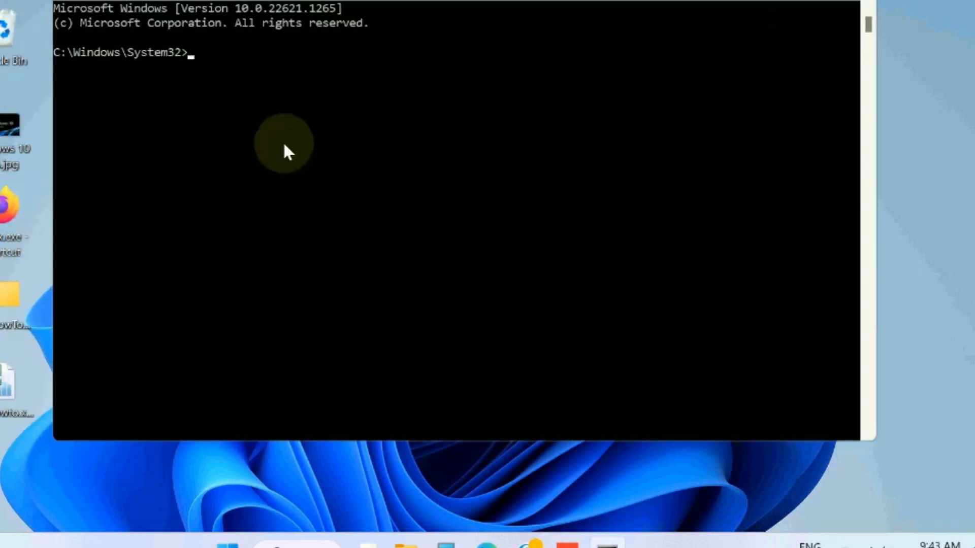
mouse_move(249, 93)
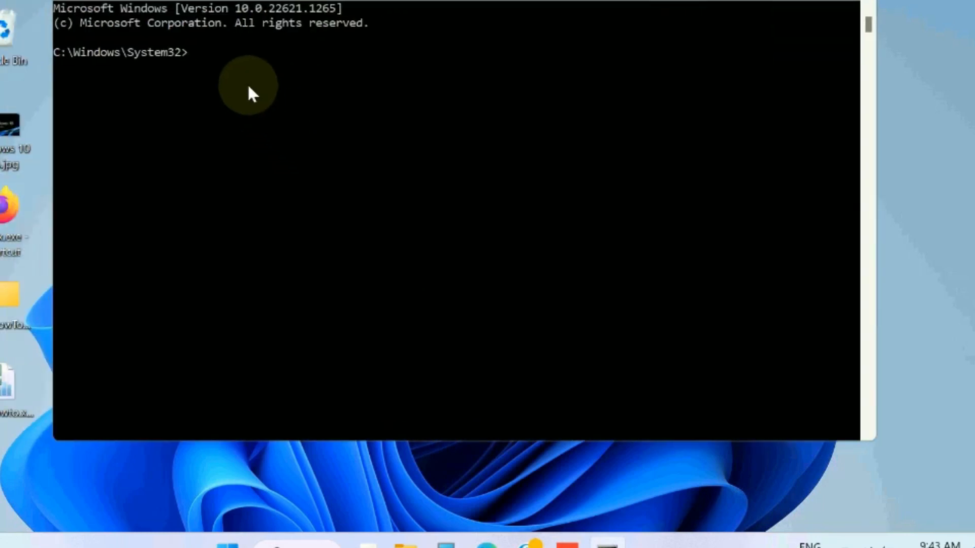
type("chkdsk C: /f /r /x")
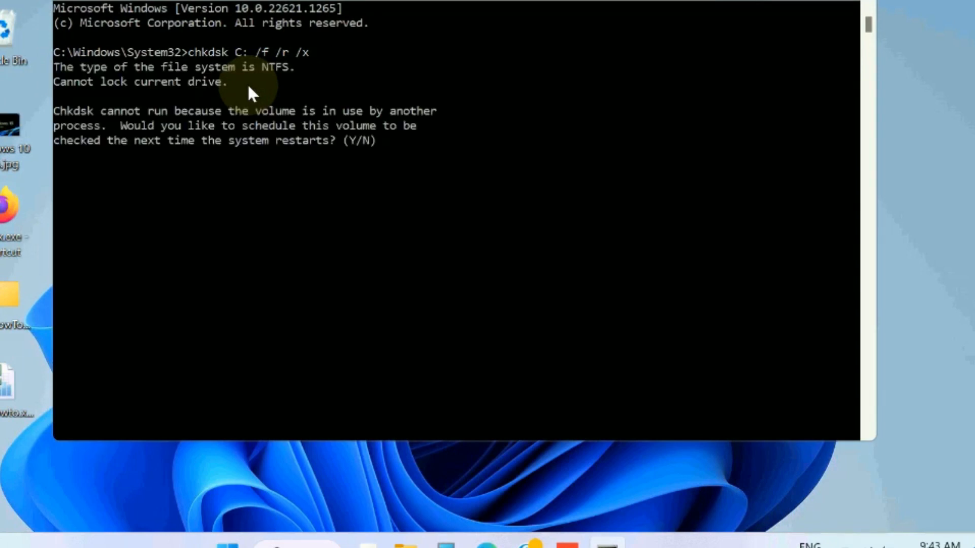
mouse_move(354, 155)
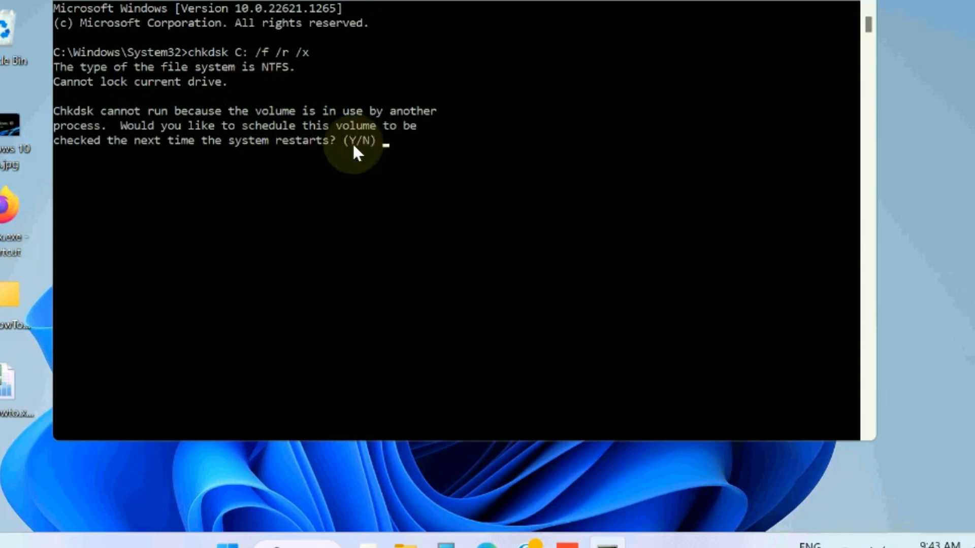
mouse_move(355, 161)
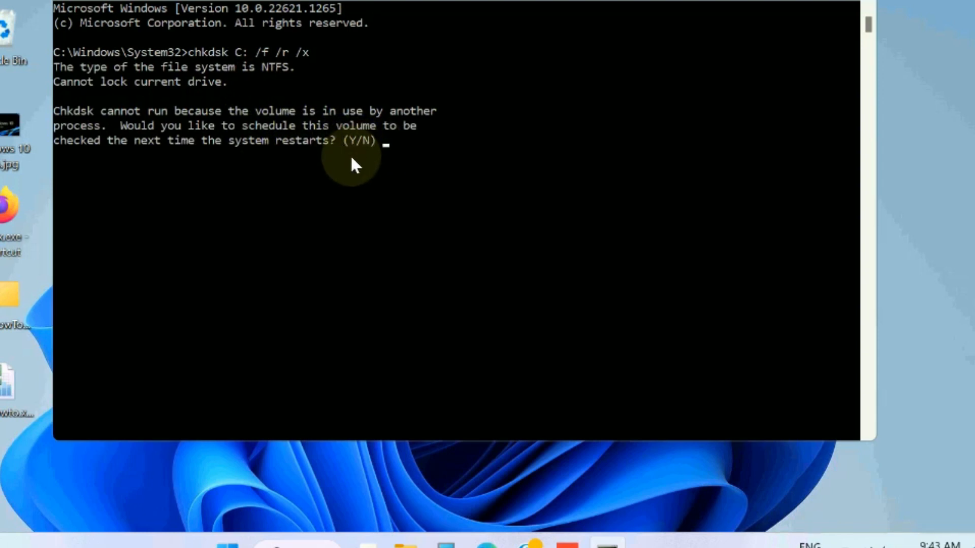
type("y")
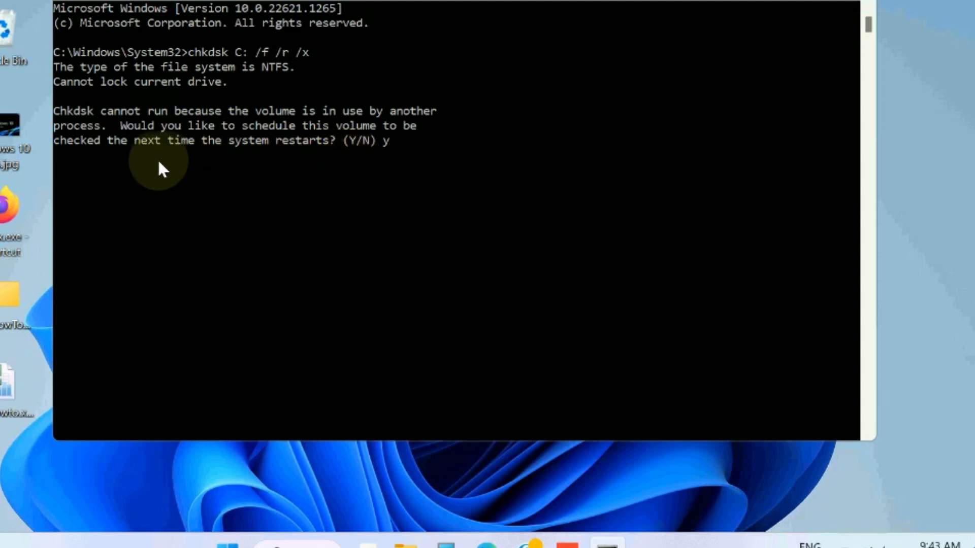
mouse_move(281, 159)
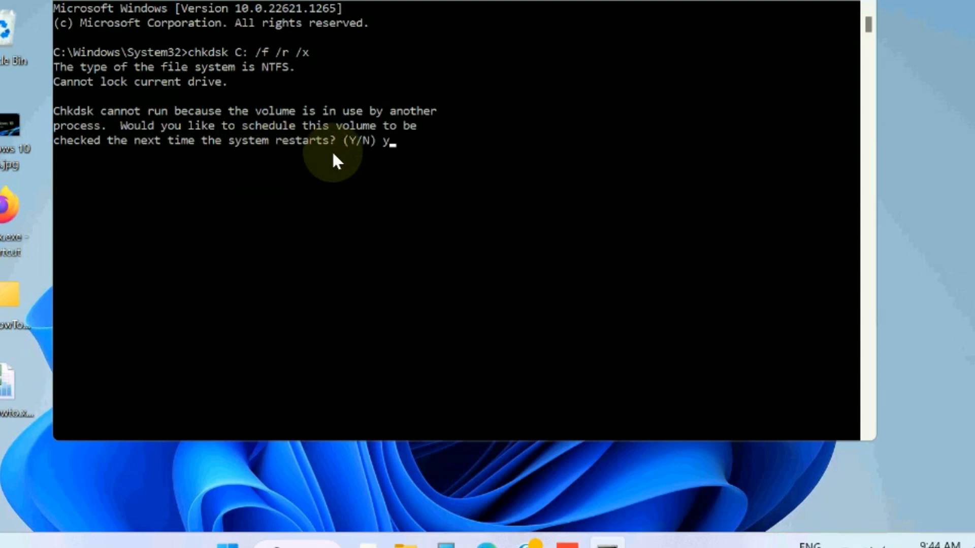
key("Backspace")
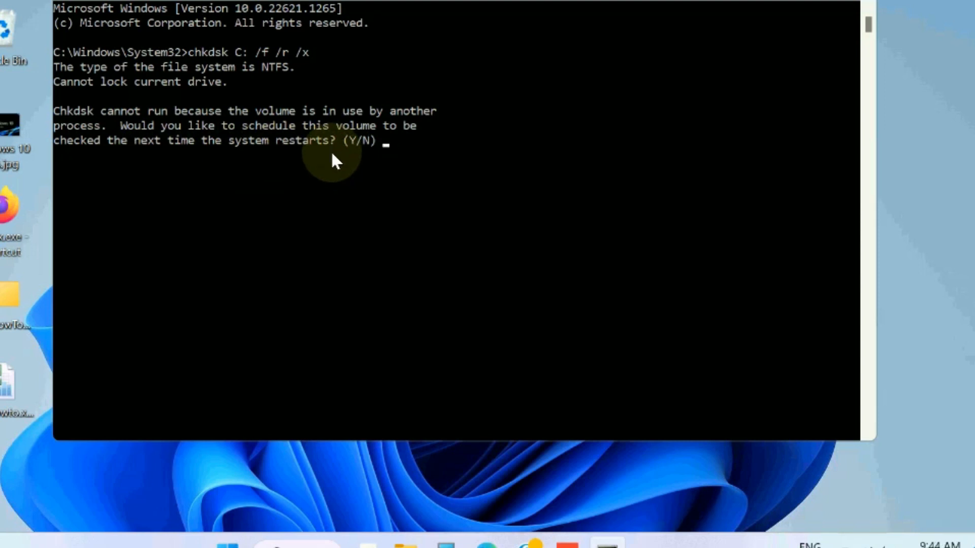
type("n")
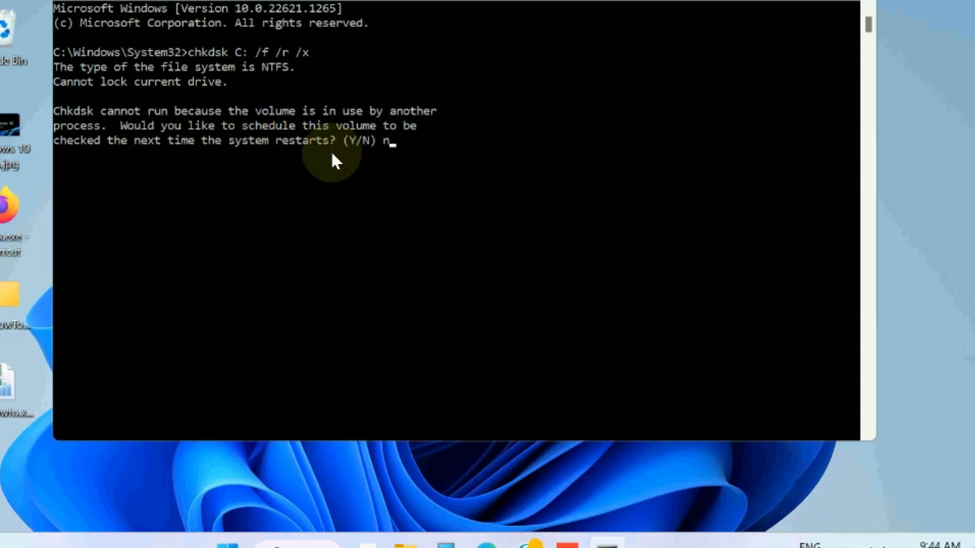
key("Backspace")
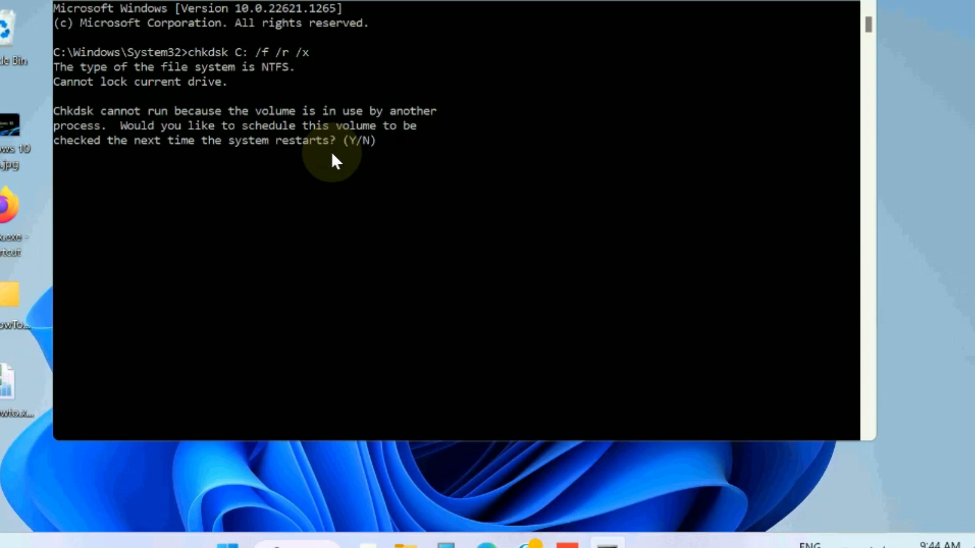
type("N")
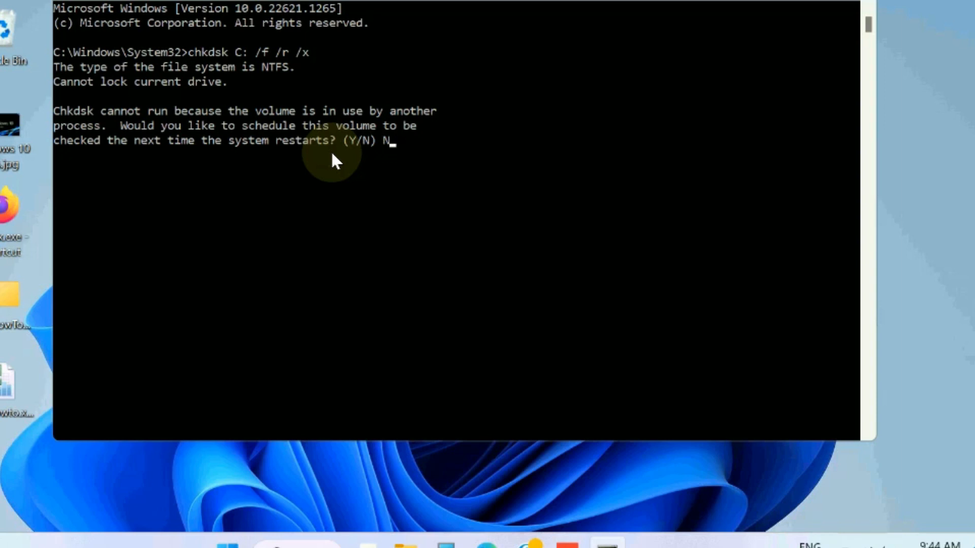
mouse_move(432, 155)
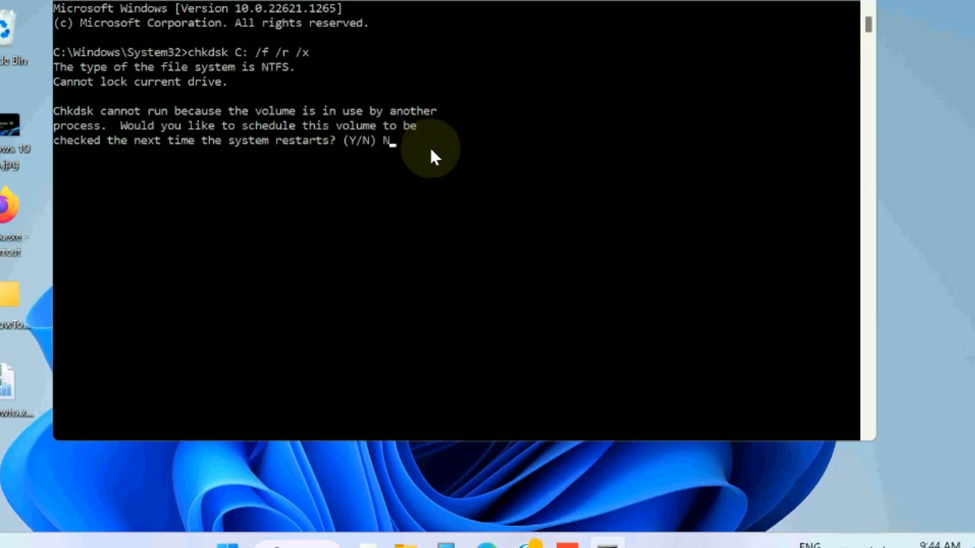
mouse_move(448, 162)
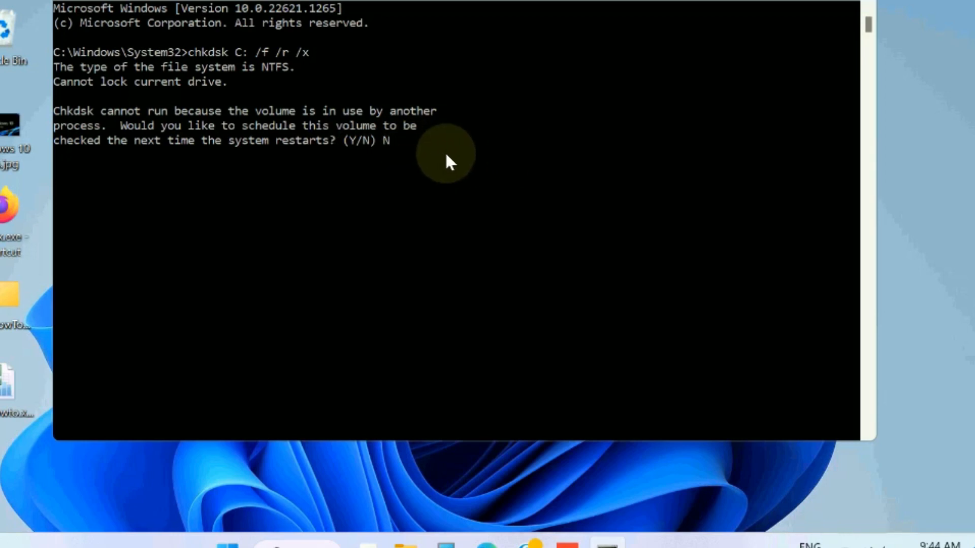
key("Return")
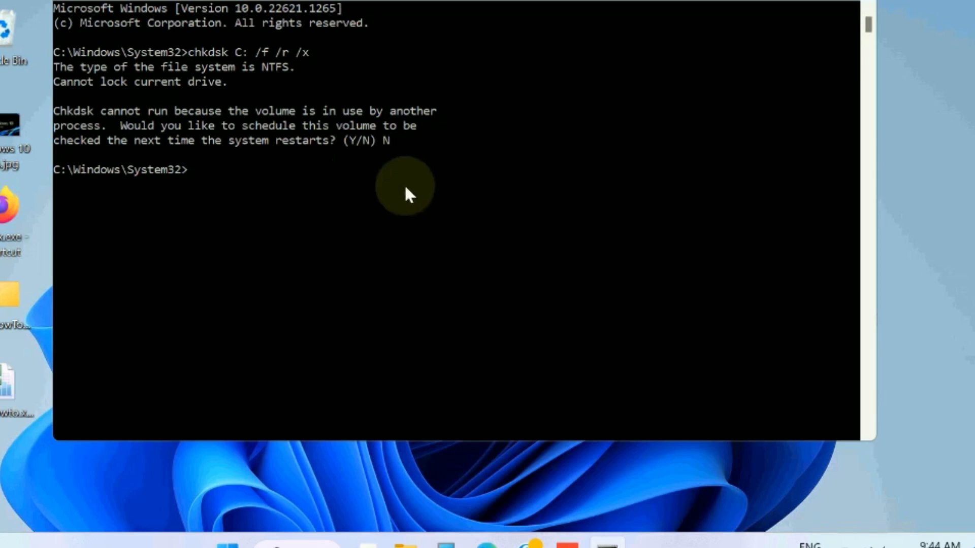
mouse_move(407, 194)
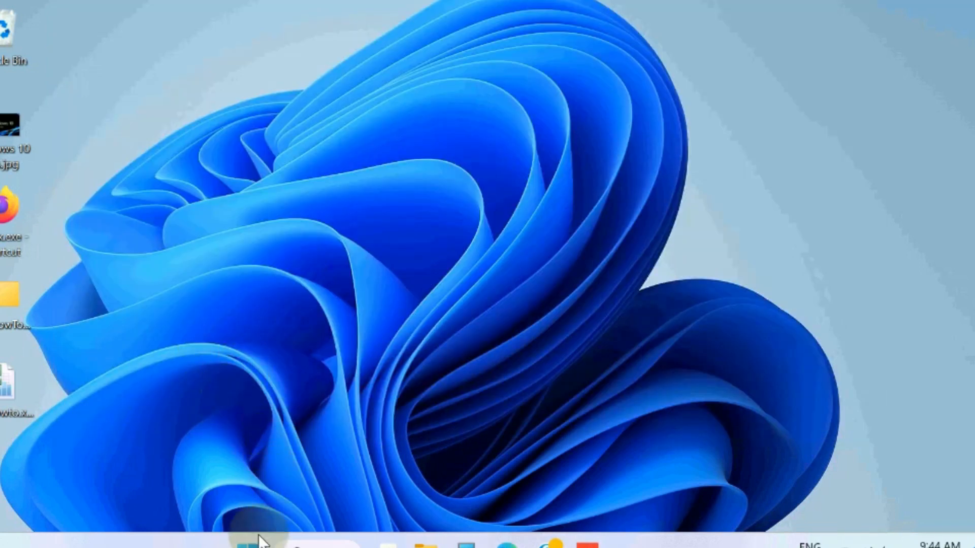
mouse_move(248, 538)
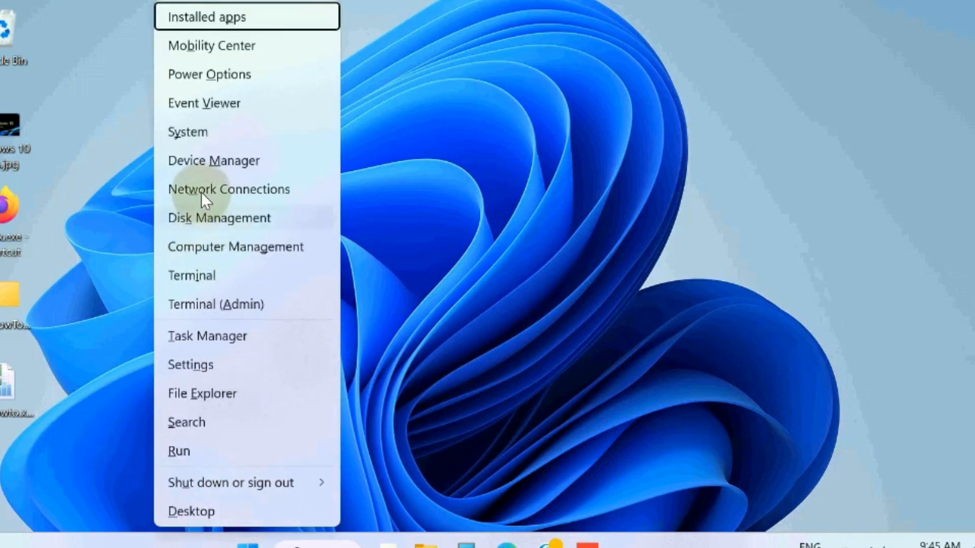
mouse_move(200, 166)
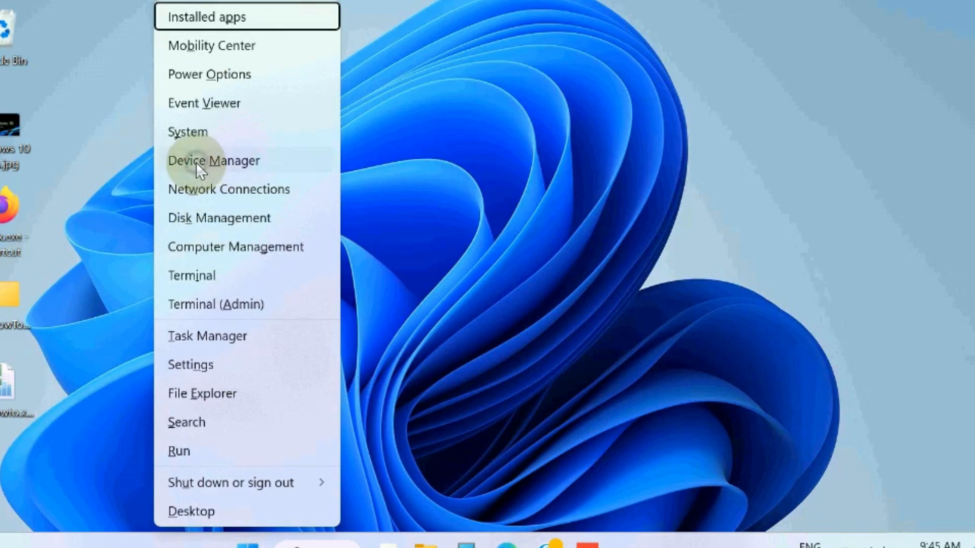
Launch Device Manager from the Start button menu and show the Disk drives list.
left_click(213, 160)
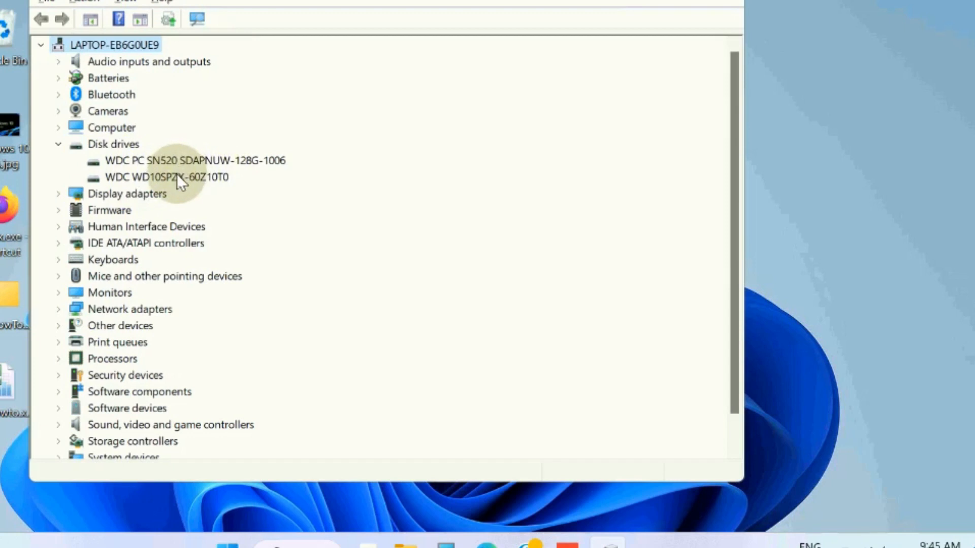
Update the WDC WD10SPZX drive's driver via automatic search; best driver already installed, wizard closed.
right_click(166, 177)
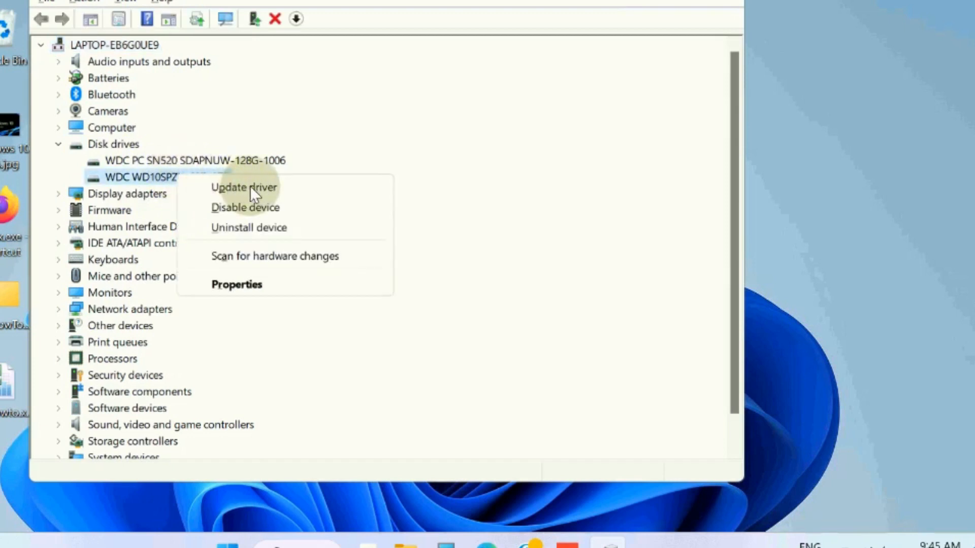
mouse_move(243, 187)
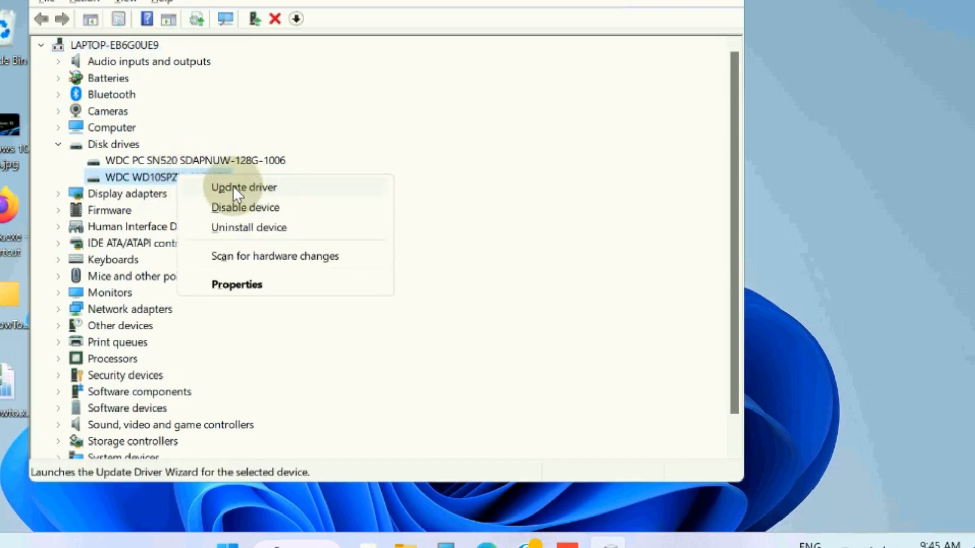
left_click(243, 187)
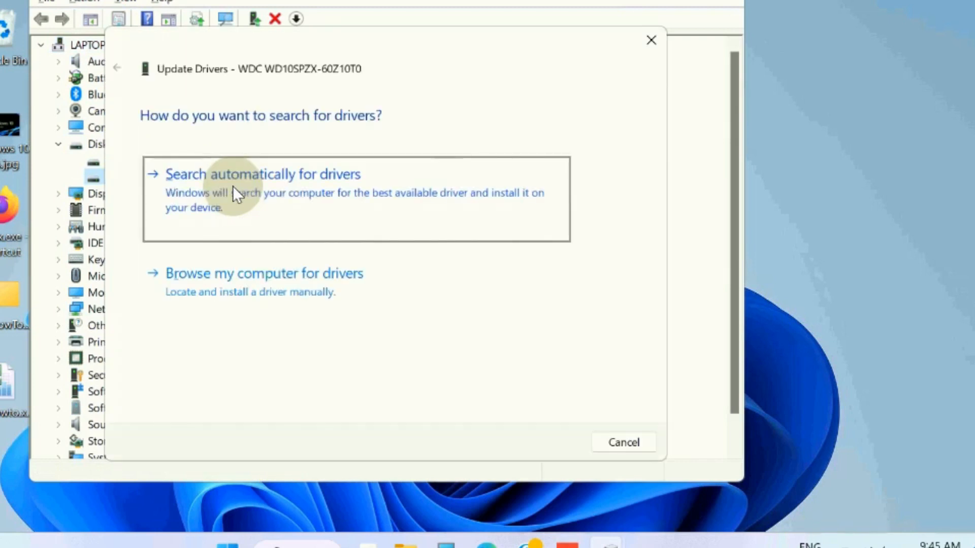
left_click(262, 174)
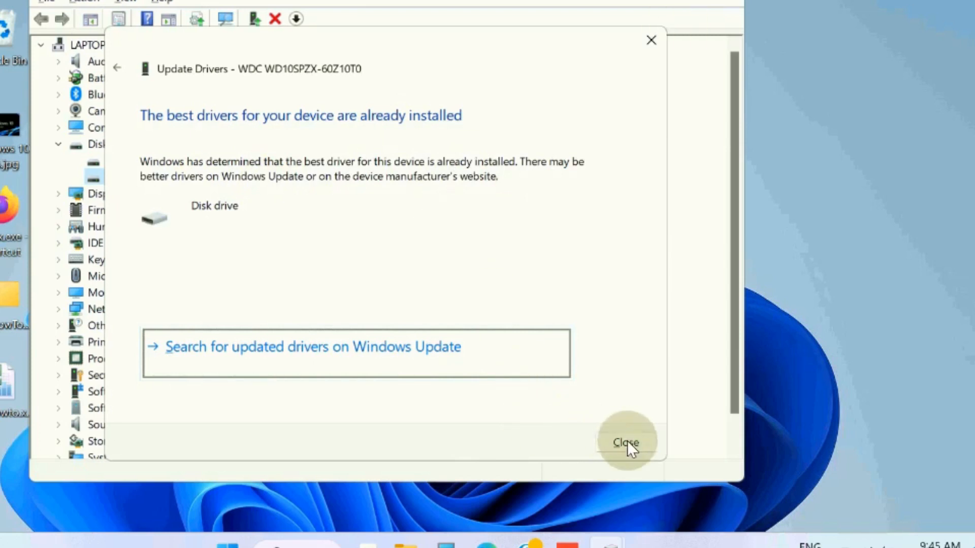
left_click(625, 441)
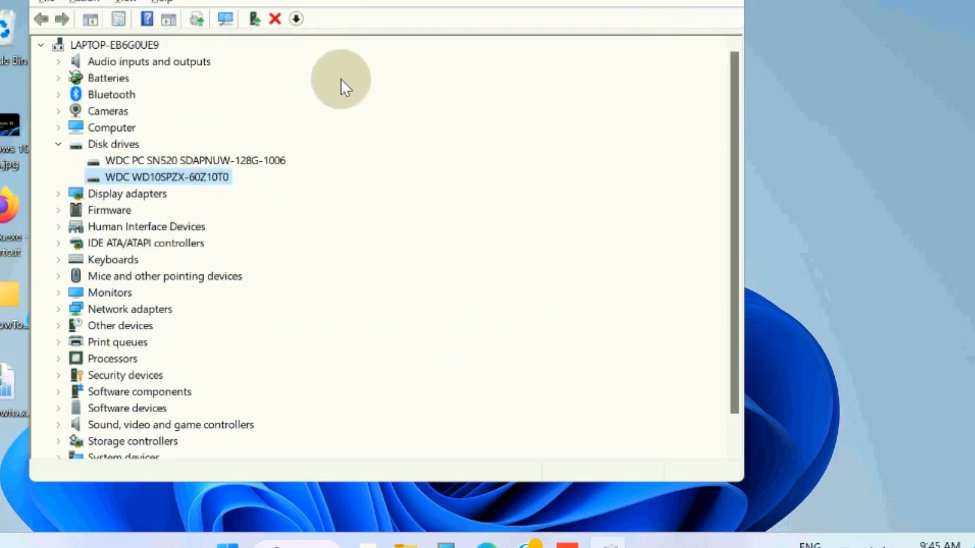
Uninstall the WDC WD10SPZX-60Z10T0 disk drive and confirm the warning.
right_click(167, 177)
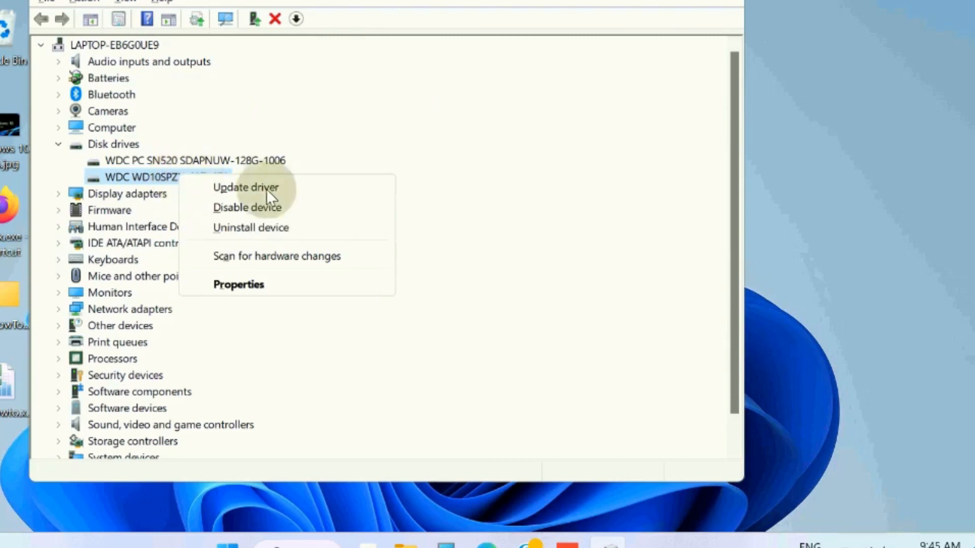
mouse_move(251, 227)
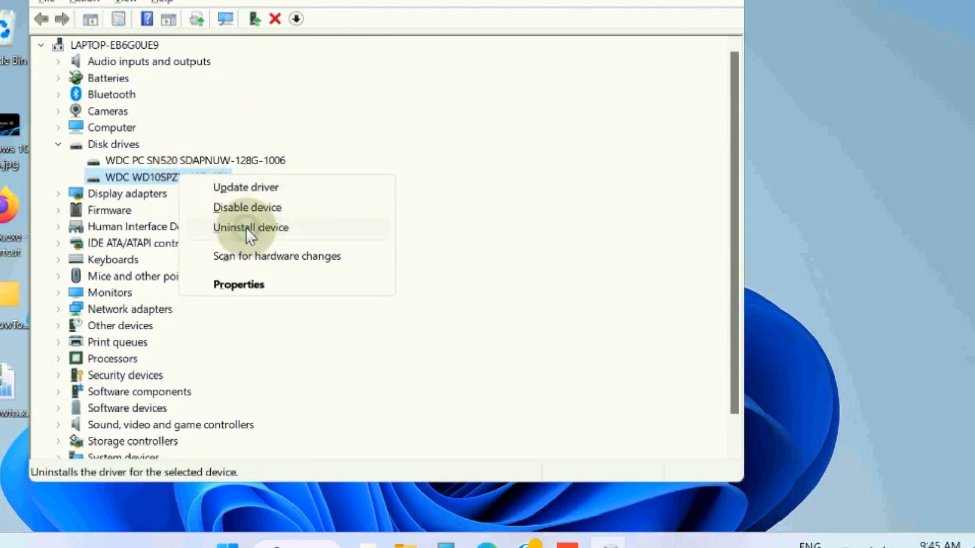
left_click(251, 228)
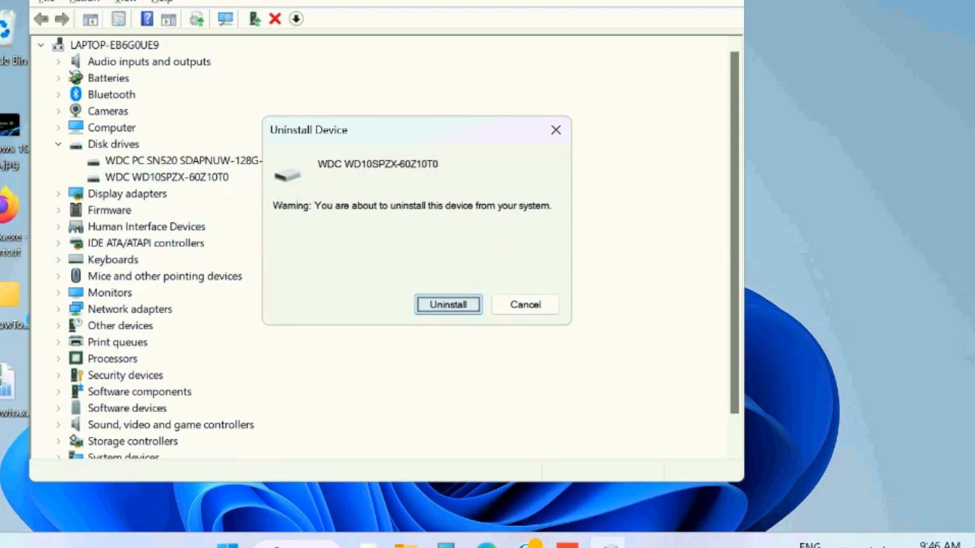
left_click(447, 305)
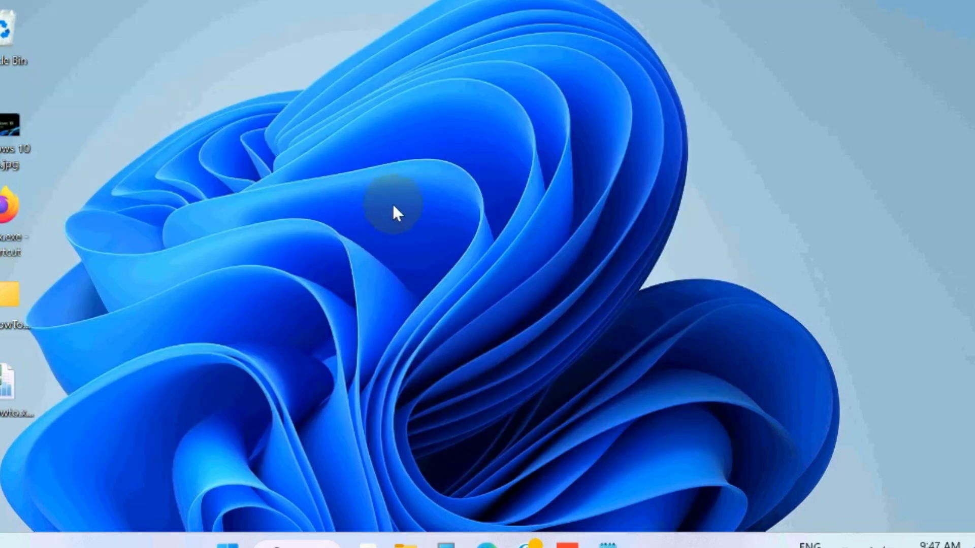
mouse_move(310, 257)
type("c")
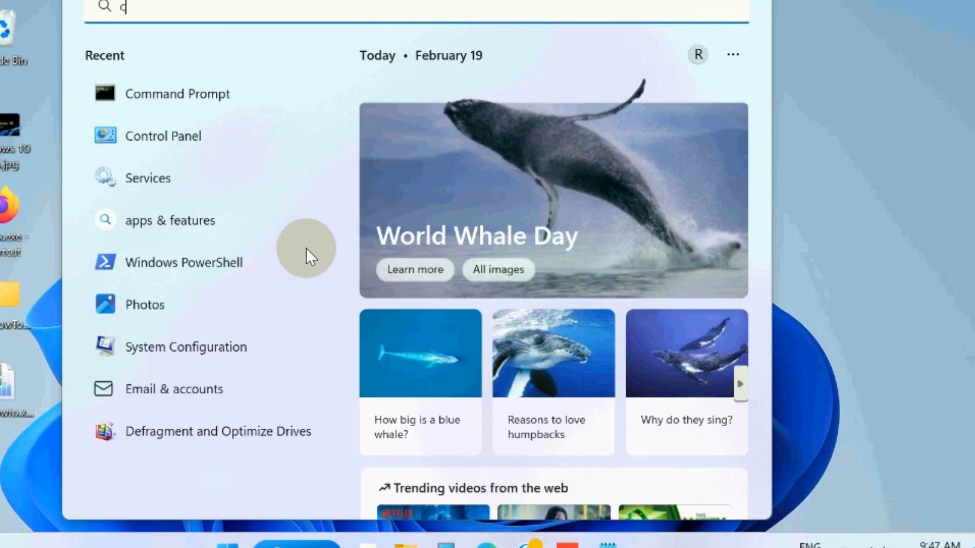
Search 'cmd', run Command Prompt as administrator and approve the UAC request.
type("md")
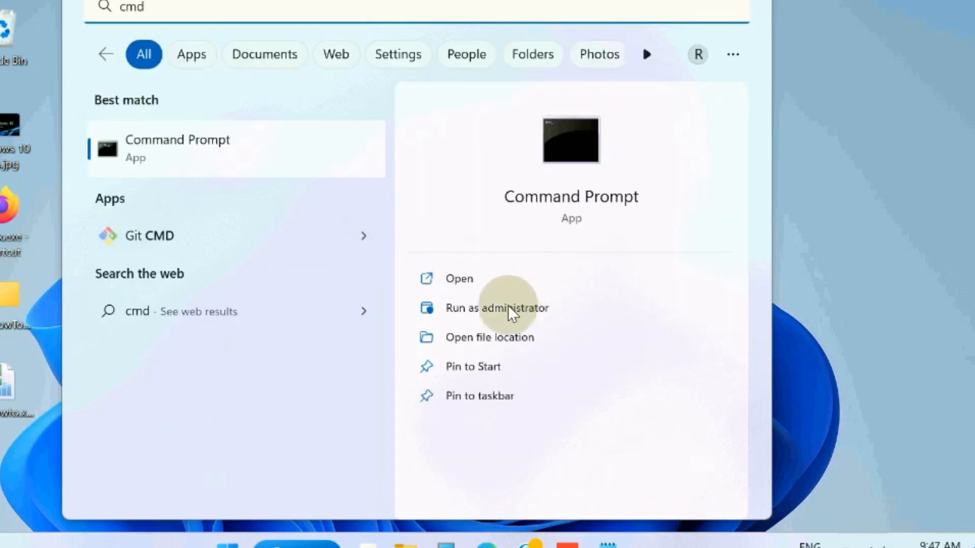
left_click(497, 307)
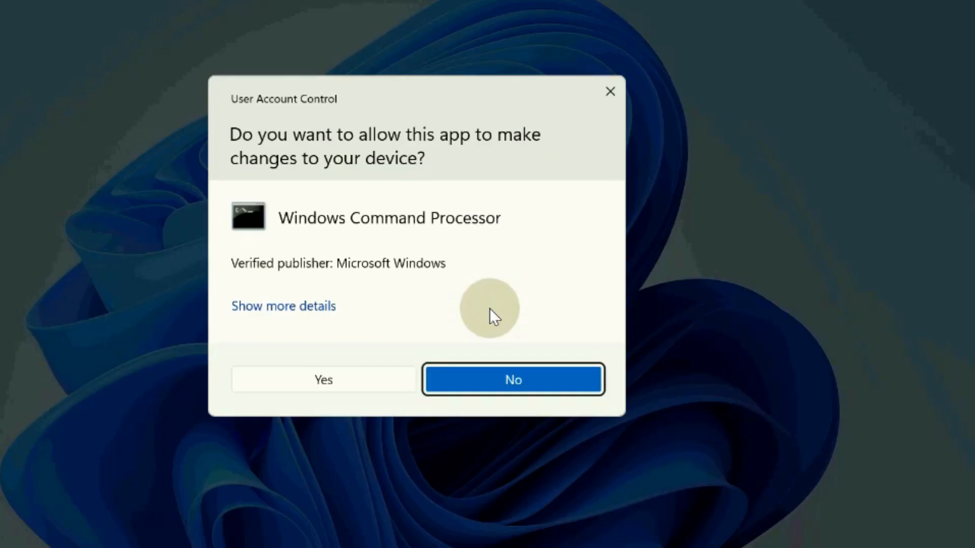
left_click(322, 379)
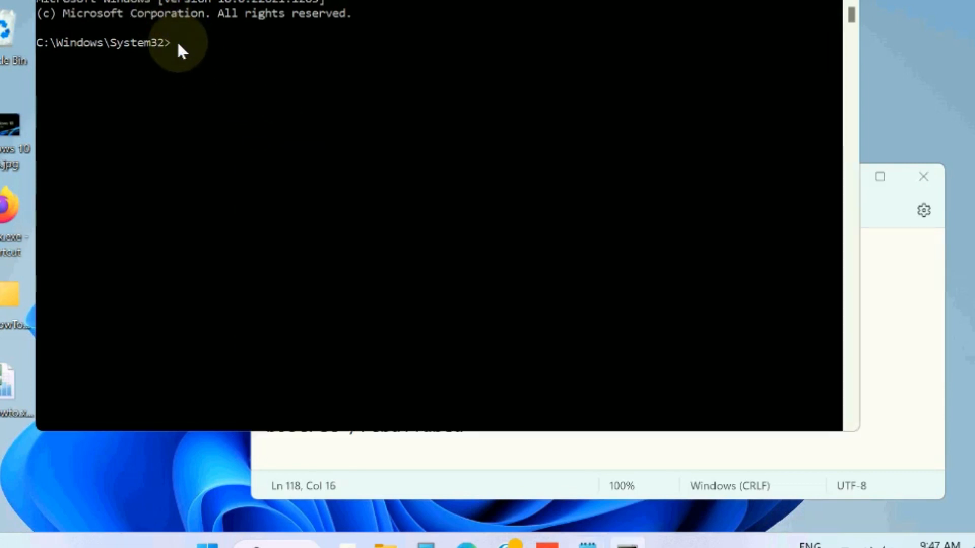
Enter bootrec /fixmbr at the elevated C:\Windows\System32 prompt.
type("bootrec /fixmbr")
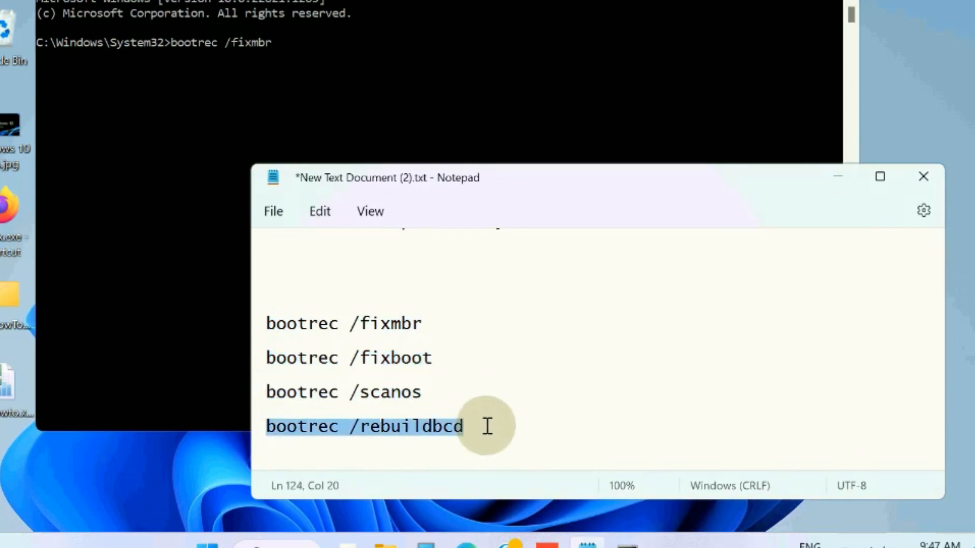
mouse_move(392, 117)
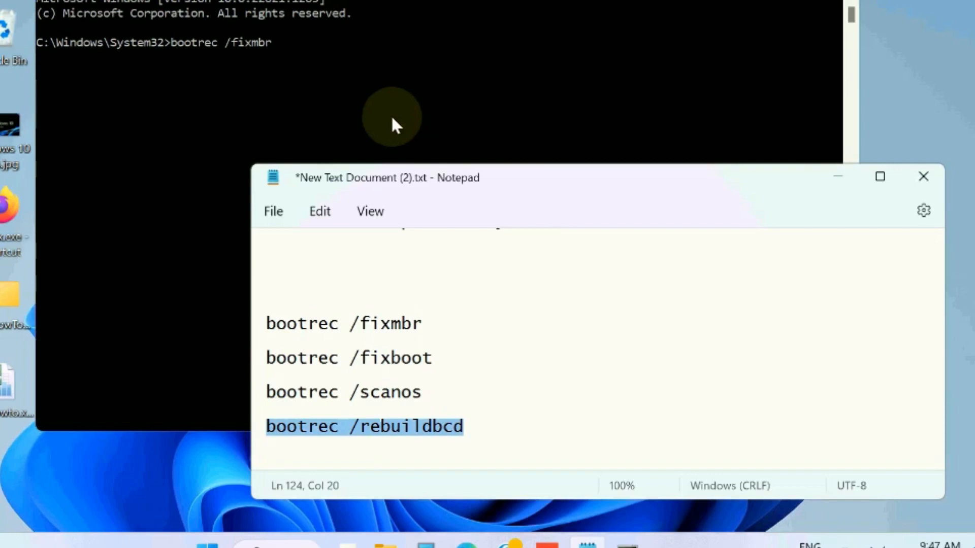